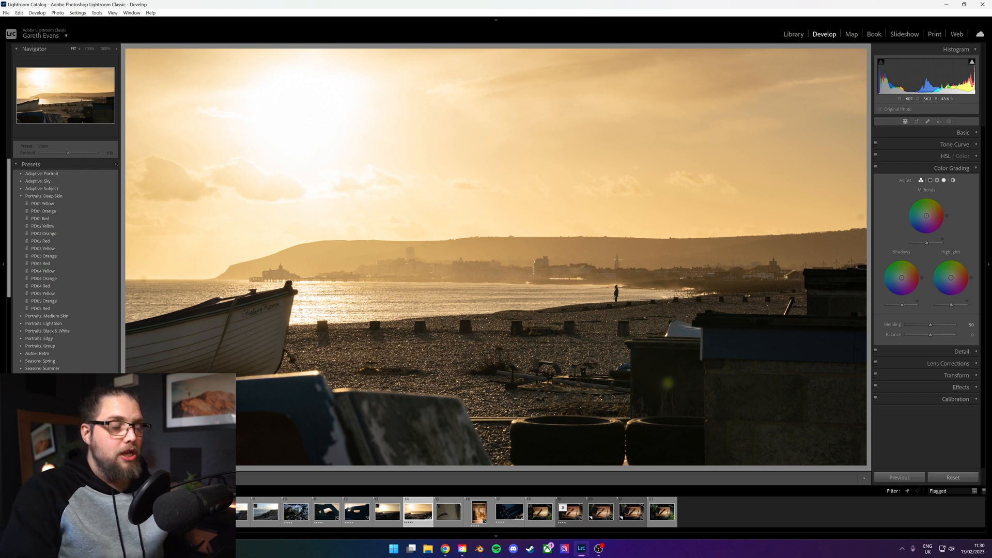
{"action": "mouse_move", "coordinate": [974, 217]}
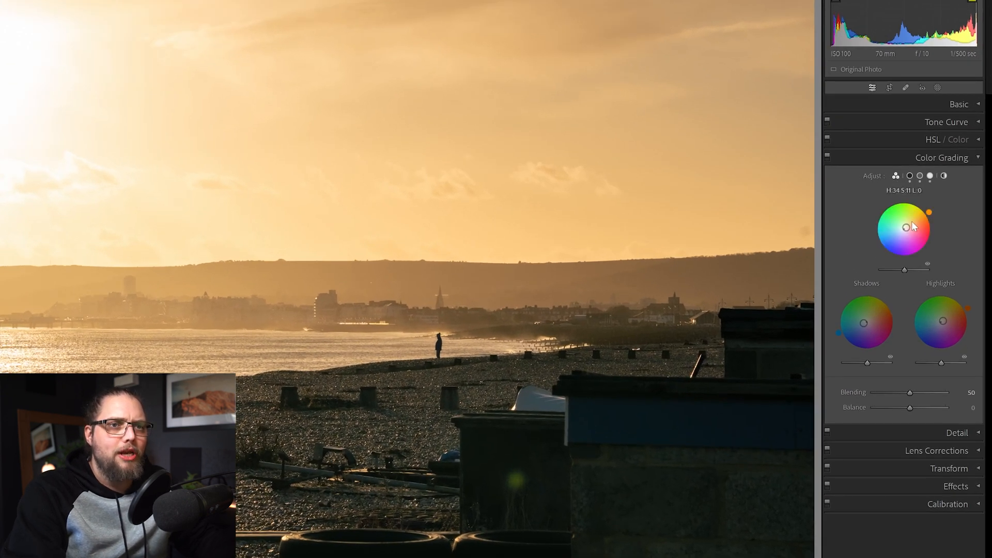
Show Shadows and Highlights grades separately, adjusting each Luminance slider.
{"action": "left_click", "coordinate": [920, 175]}
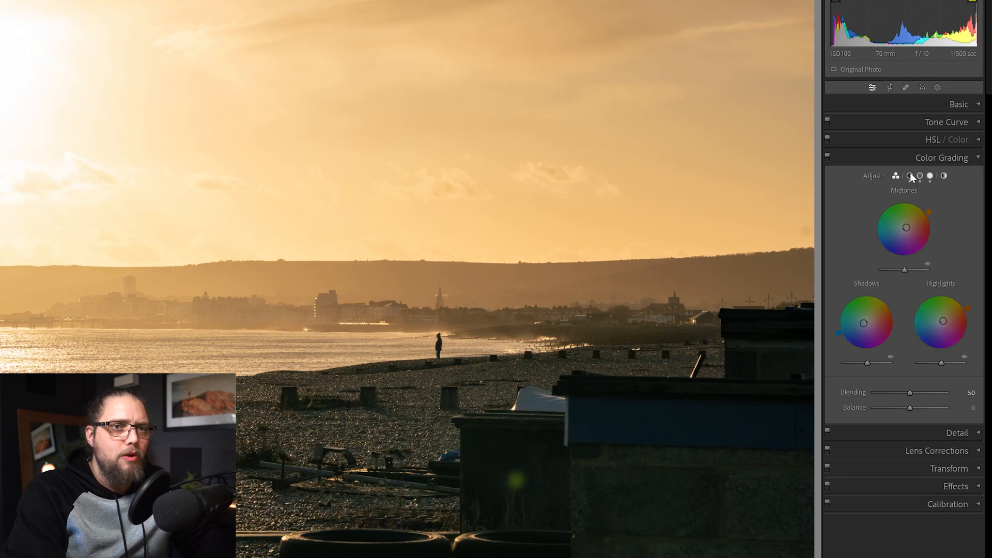
{"action": "left_click", "coordinate": [910, 175]}
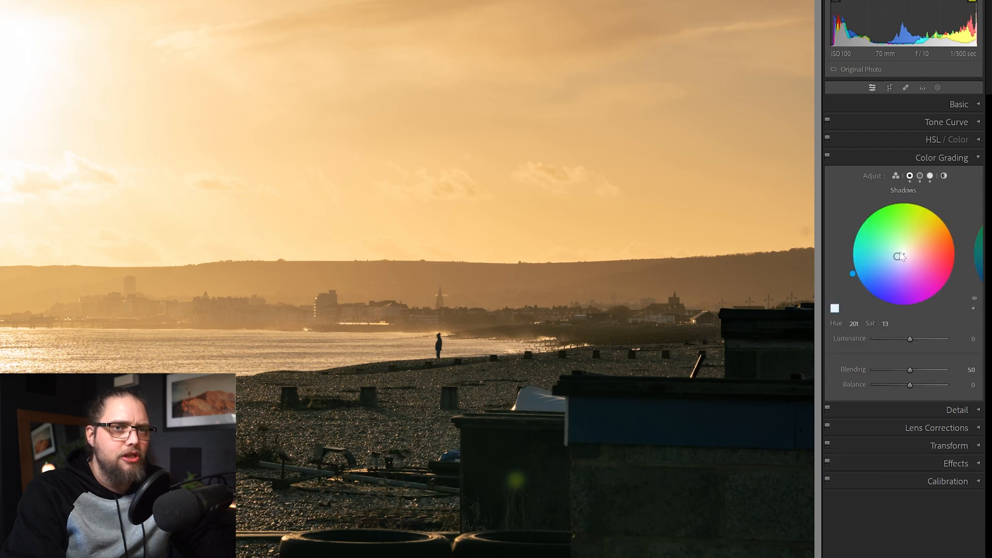
{"action": "left_click", "coordinate": [930, 176]}
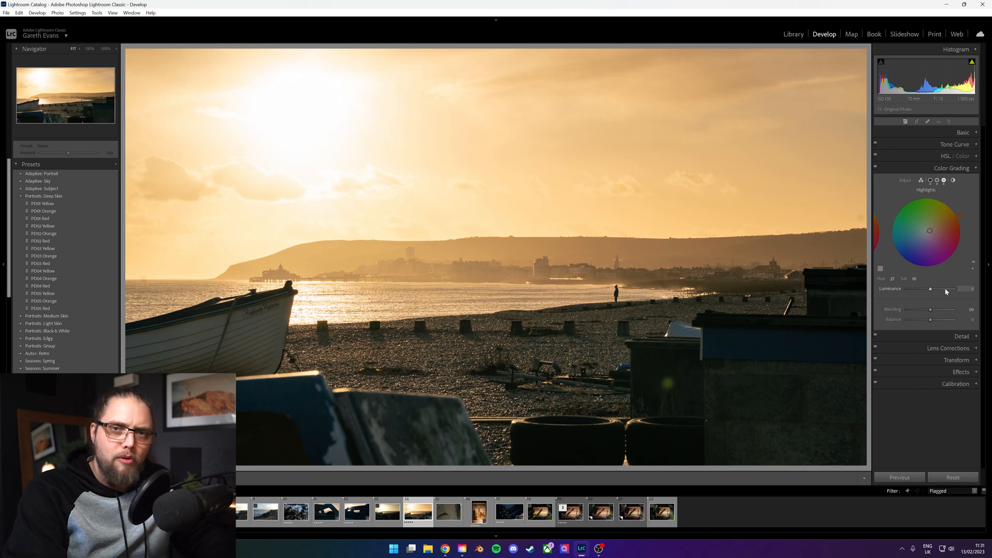
{"action": "left_click", "coordinate": [935, 180]}
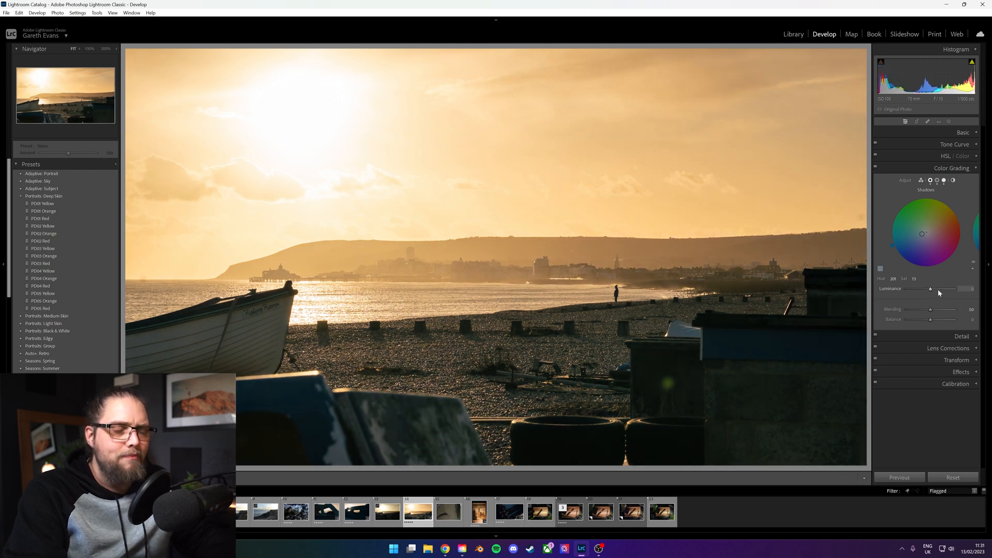
Show the Midtones grading wheel alone and check the Basic panel.
{"action": "left_click", "coordinate": [936, 180]}
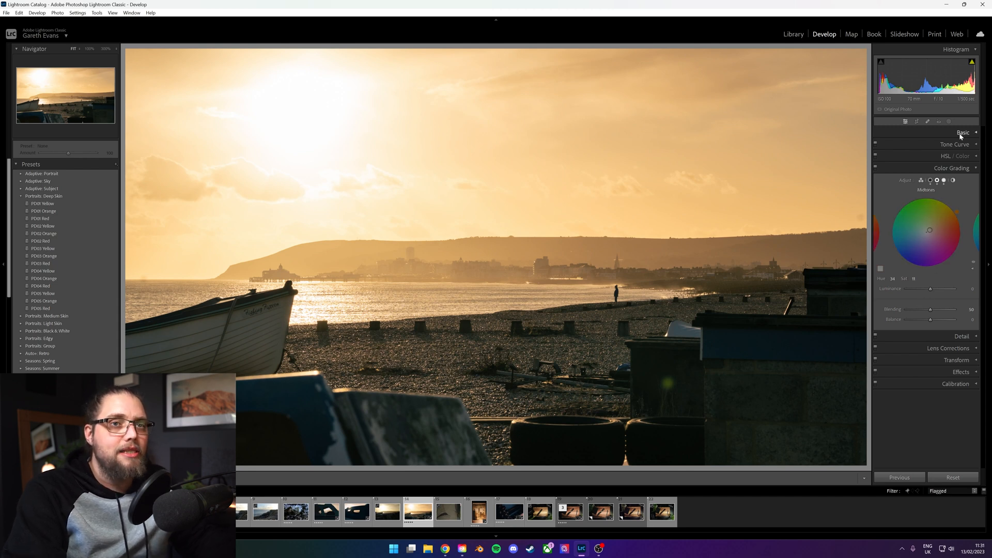
{"action": "left_click", "coordinate": [962, 132]}
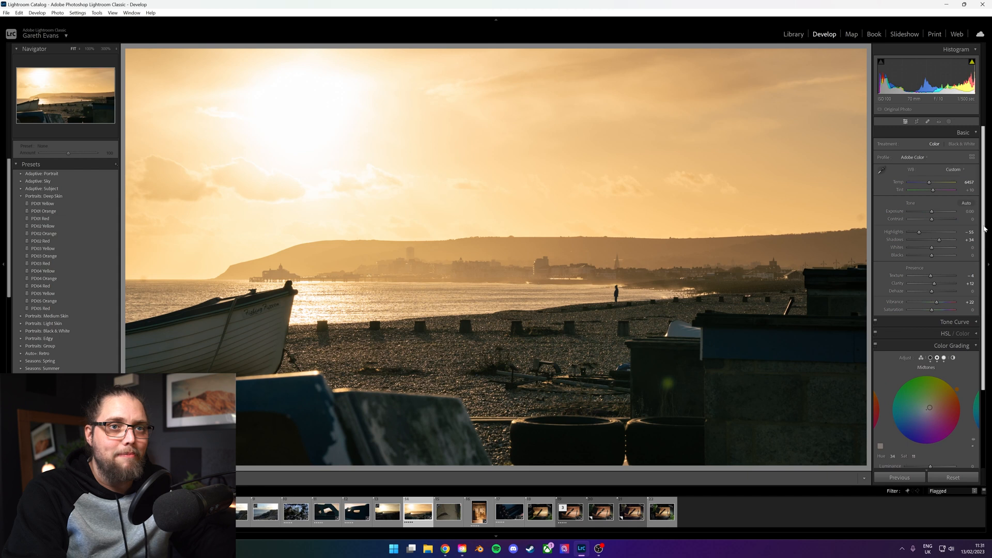
{"action": "mouse_move", "coordinate": [952, 282]}
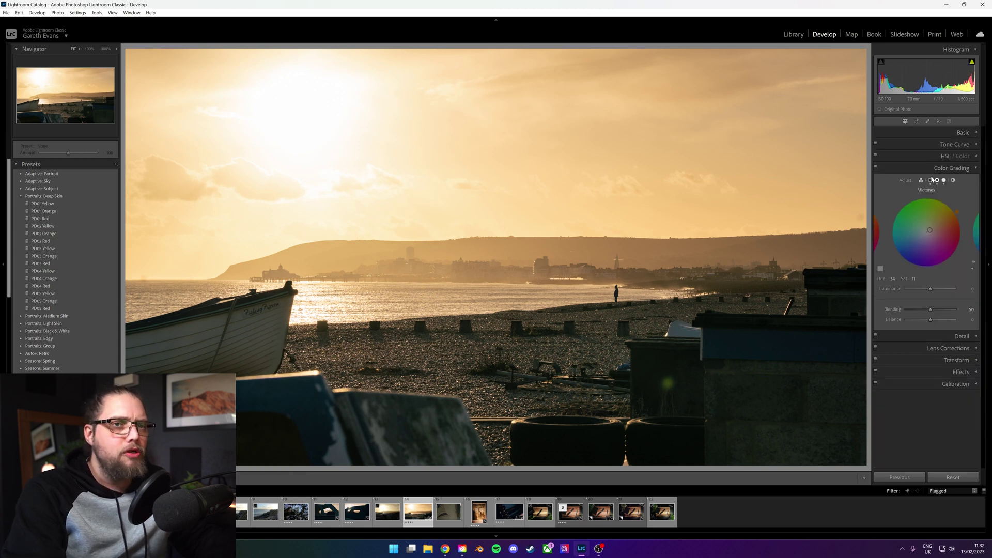
Expand the Tone Curve panel for the beach sunset photo.
{"action": "left_click", "coordinate": [953, 144]}
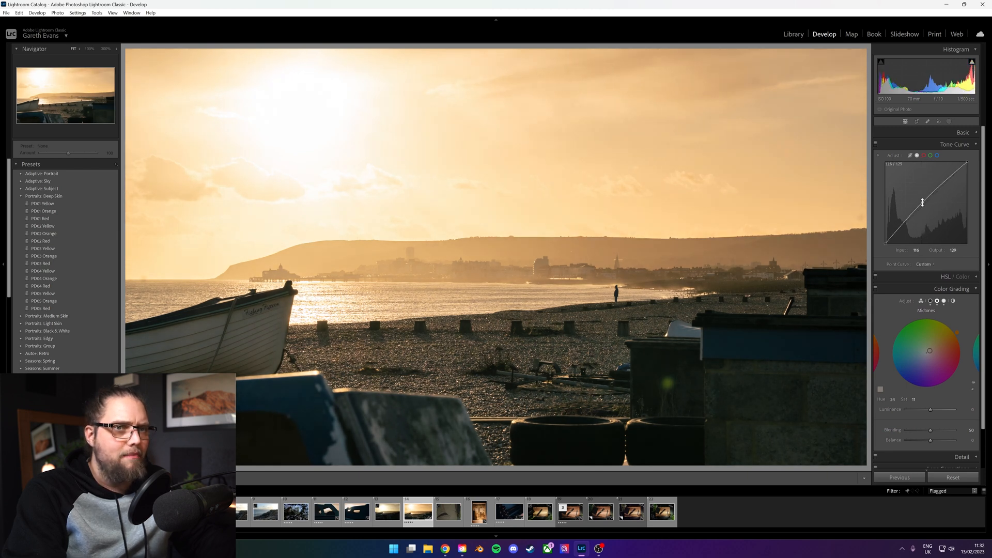
{"action": "left_click", "coordinate": [955, 144]}
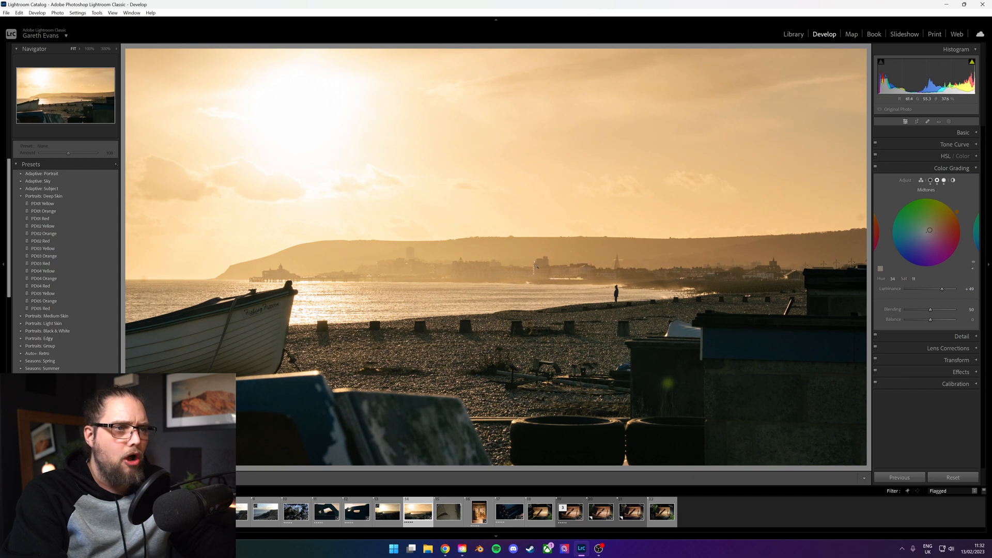
{"action": "mouse_move", "coordinate": [892, 287]}
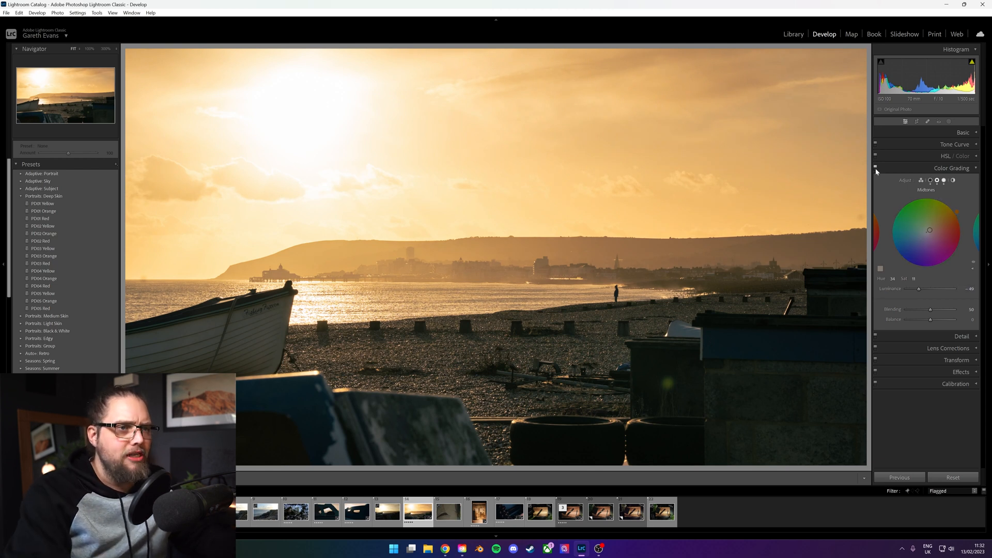
Toggle Color Grading off to compare the midtone luminance before and after.
{"action": "left_click", "coordinate": [875, 169]}
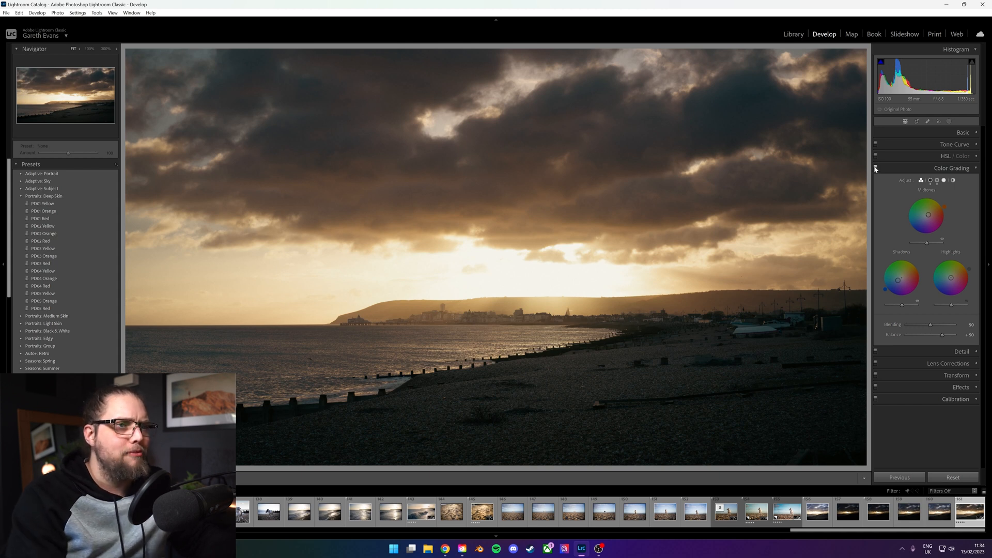
{"action": "mouse_move", "coordinate": [721, 242]}
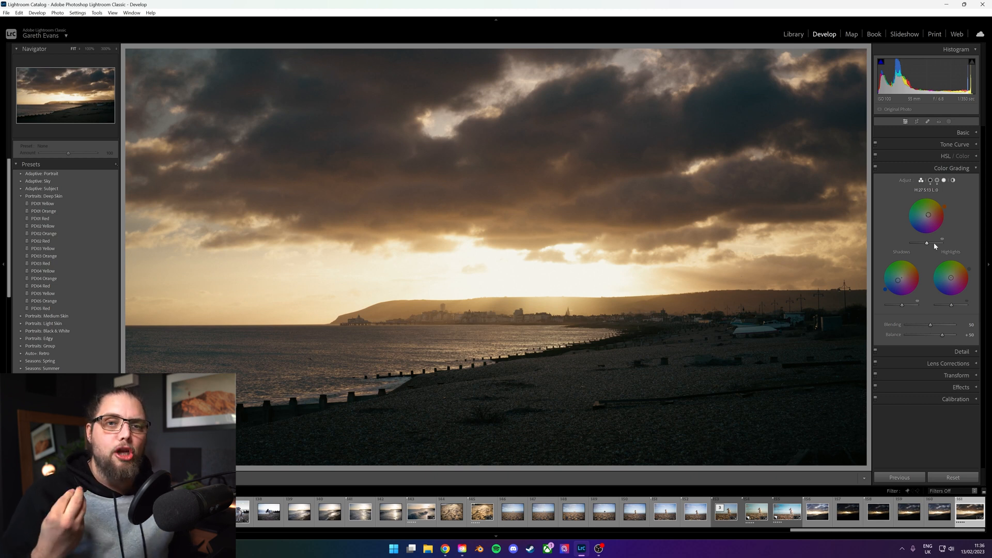
Adjust the midtone grade luminance on the cloudy bay sunset.
{"action": "left_click", "coordinate": [938, 511]}
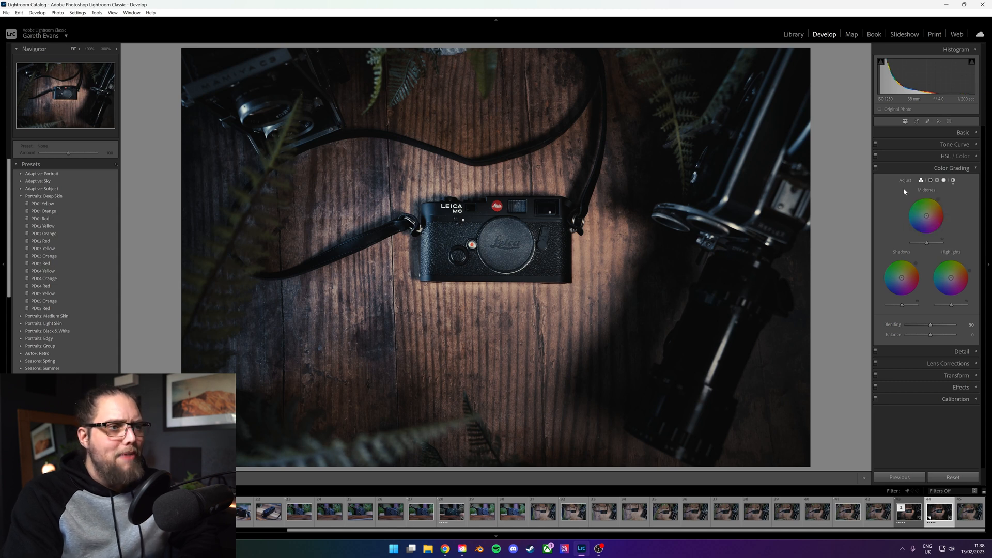
{"action": "mouse_move", "coordinate": [903, 191]}
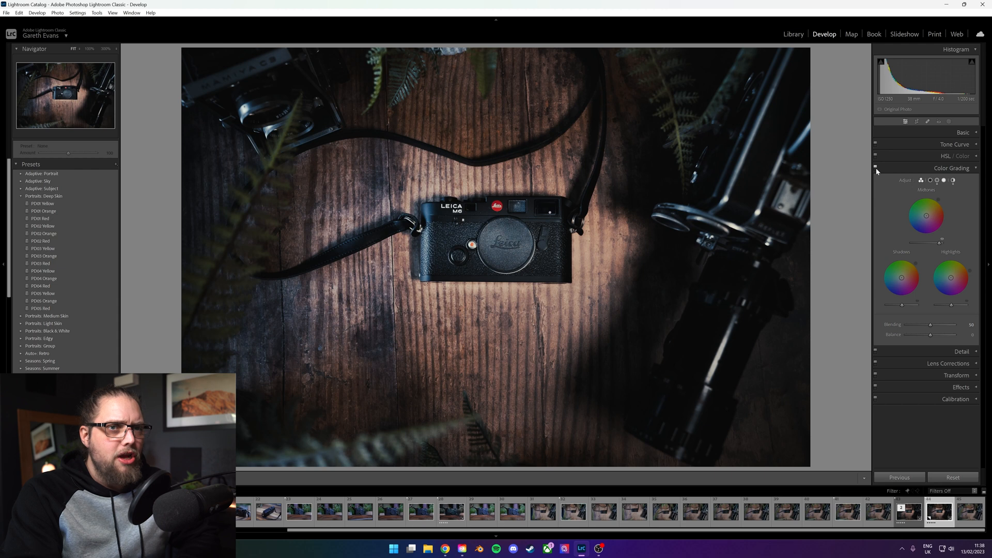
Toggle Color Grading to compare the Leica photo, then raise midtone luminance.
{"action": "left_click", "coordinate": [874, 167]}
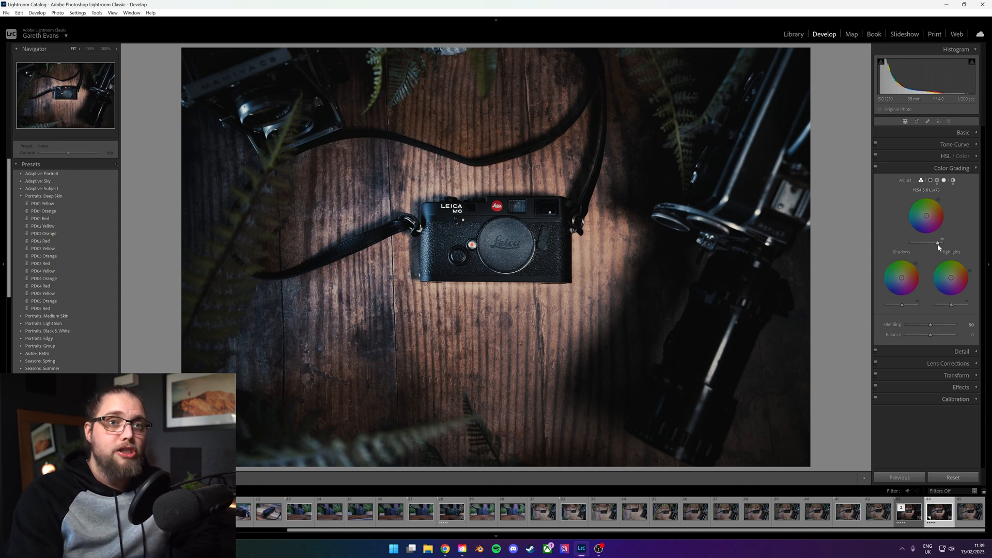
{"action": "left_click", "coordinate": [962, 132]}
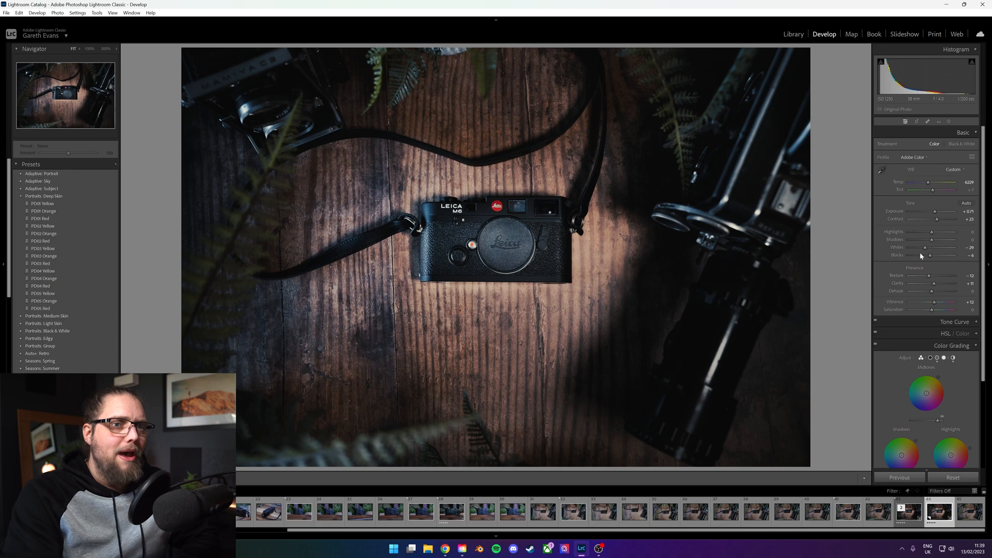